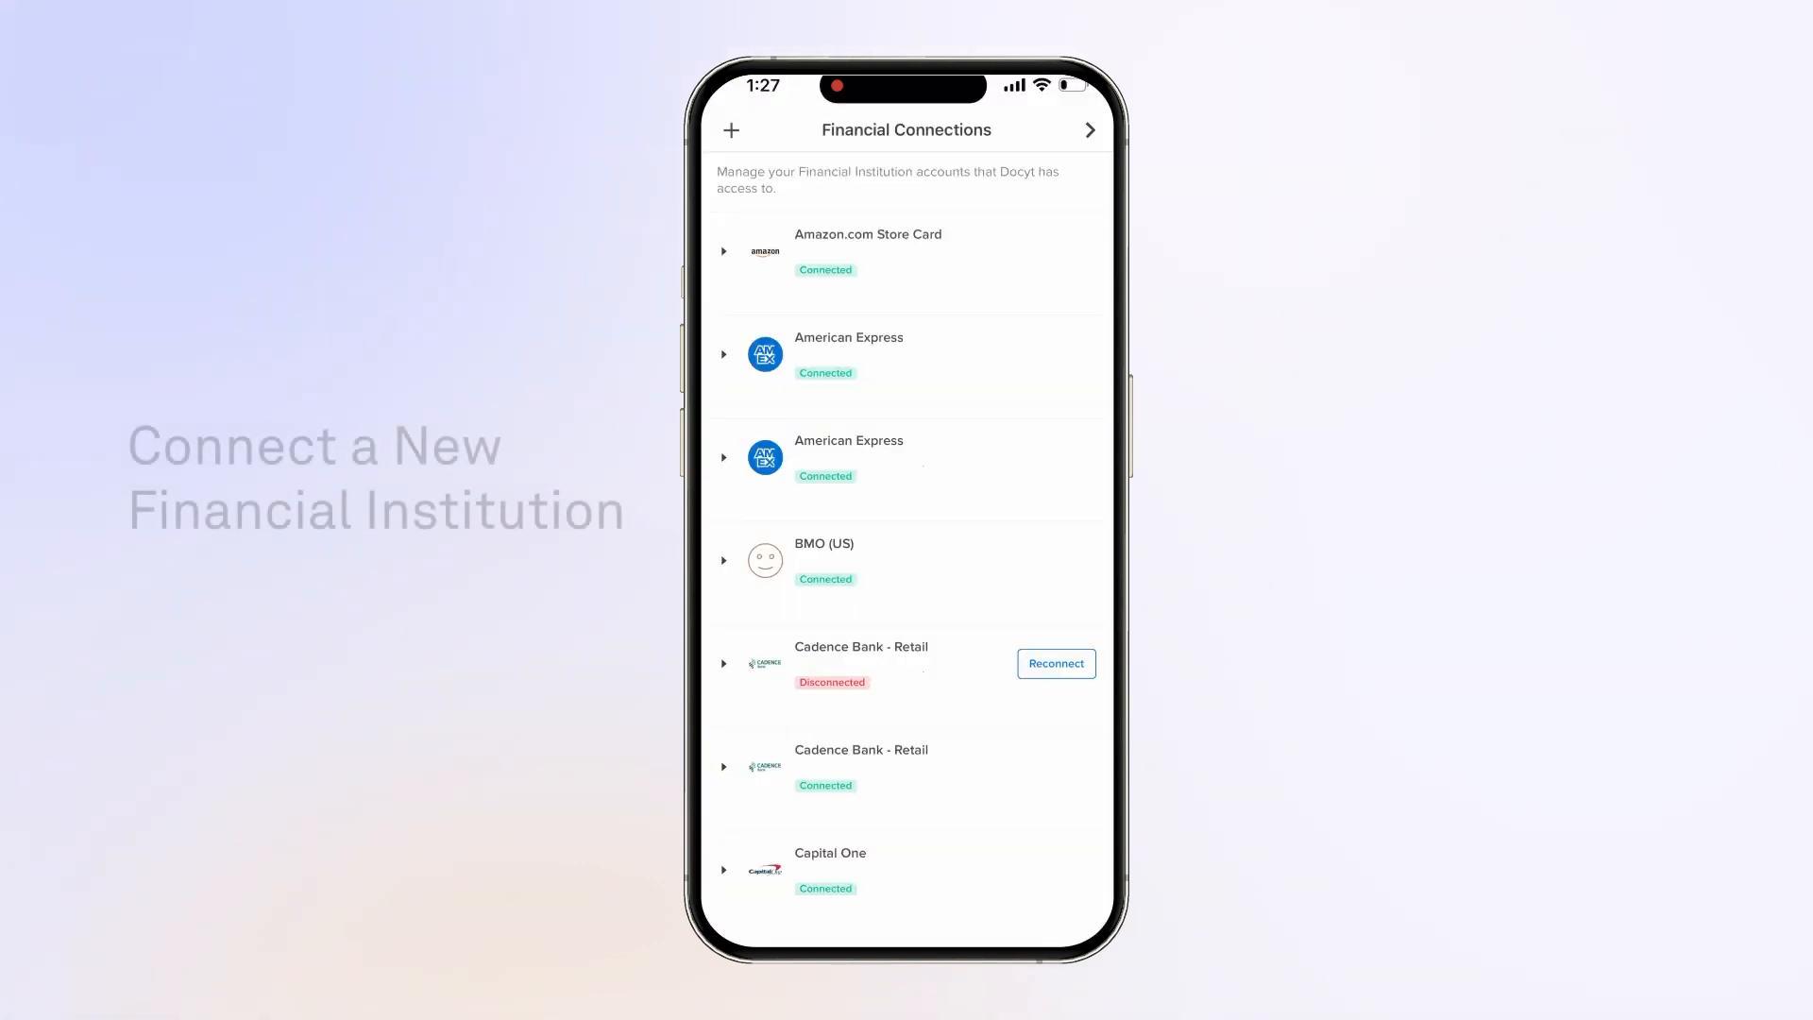
Step: Start adding a new financial institution from Financial Connections
click(731, 131)
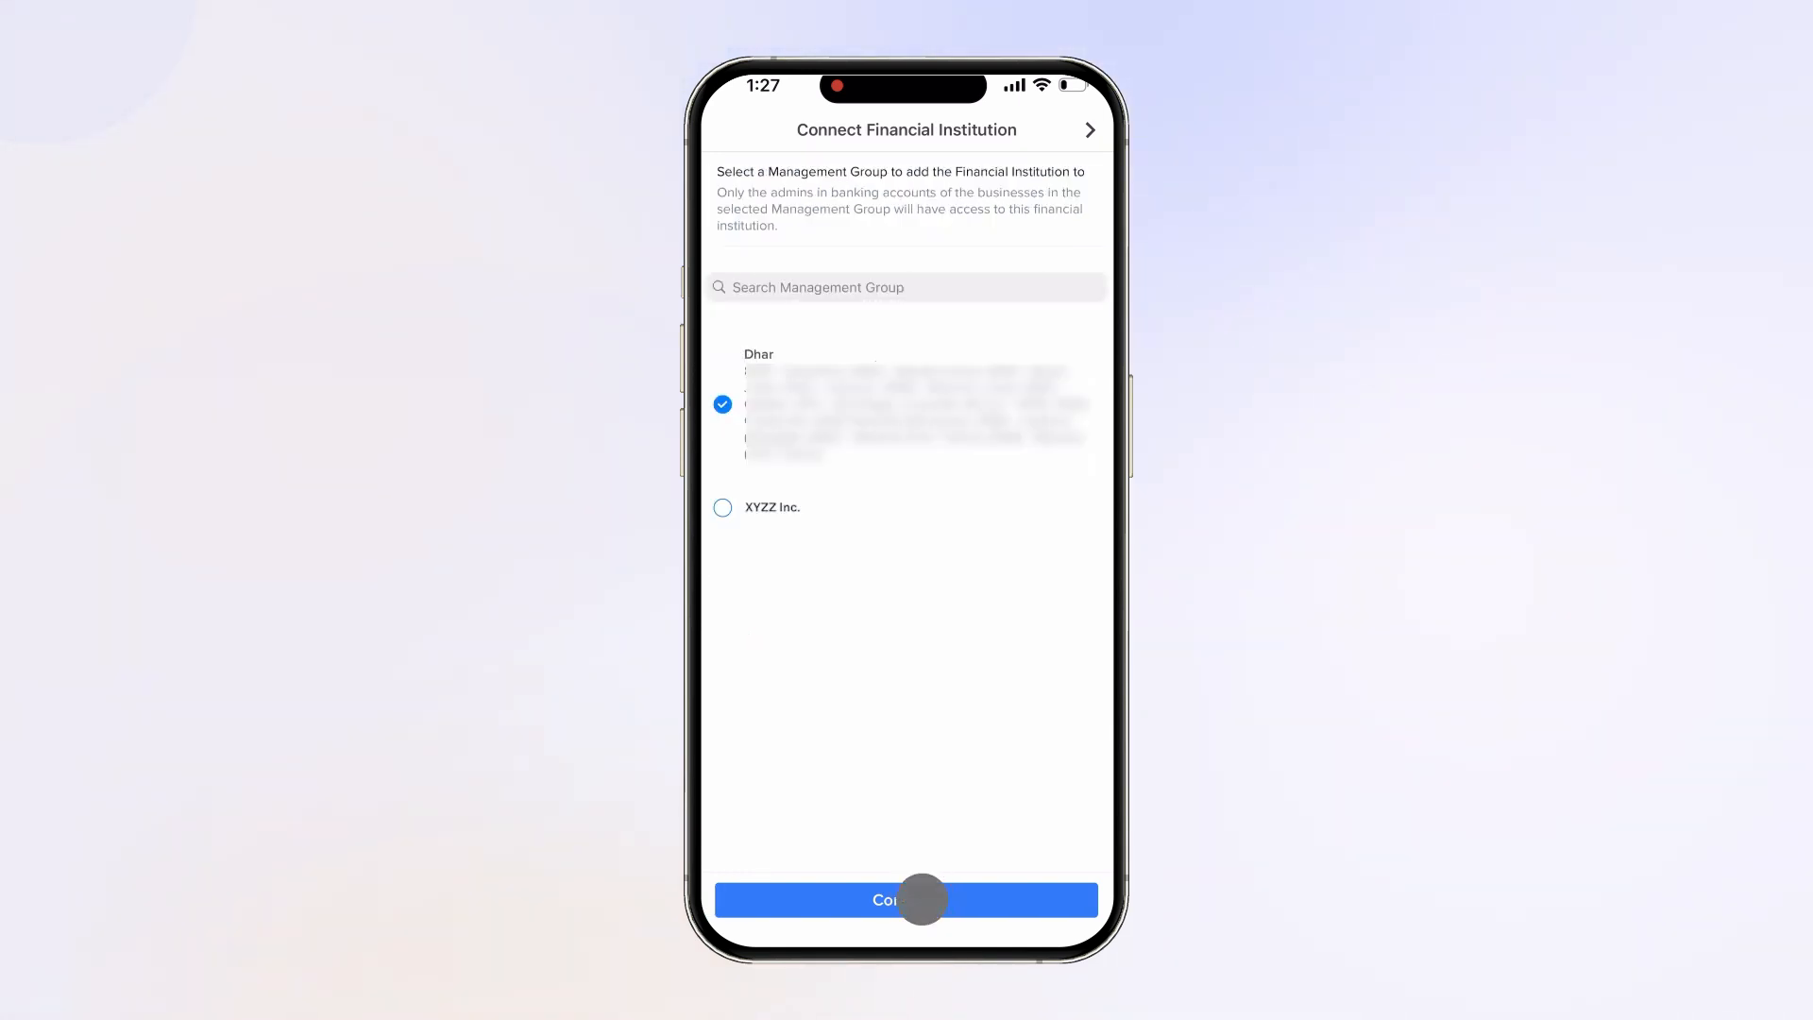
click(904, 899)
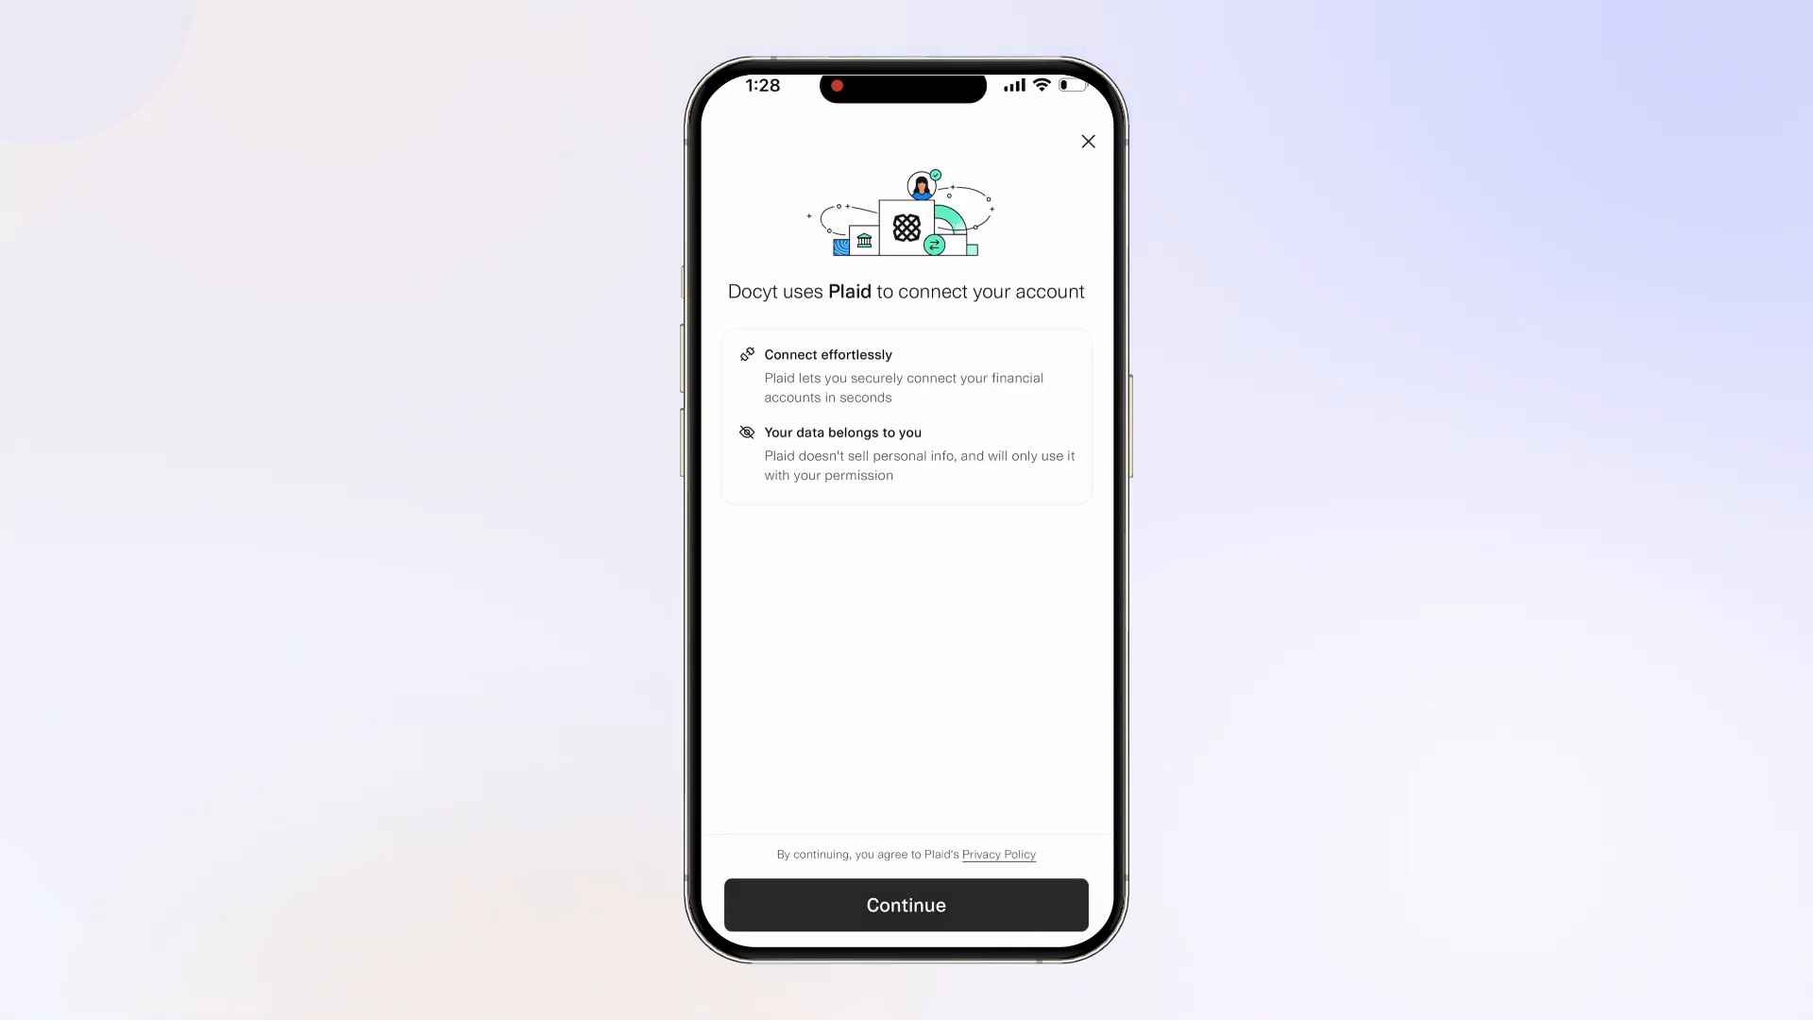
click(905, 905)
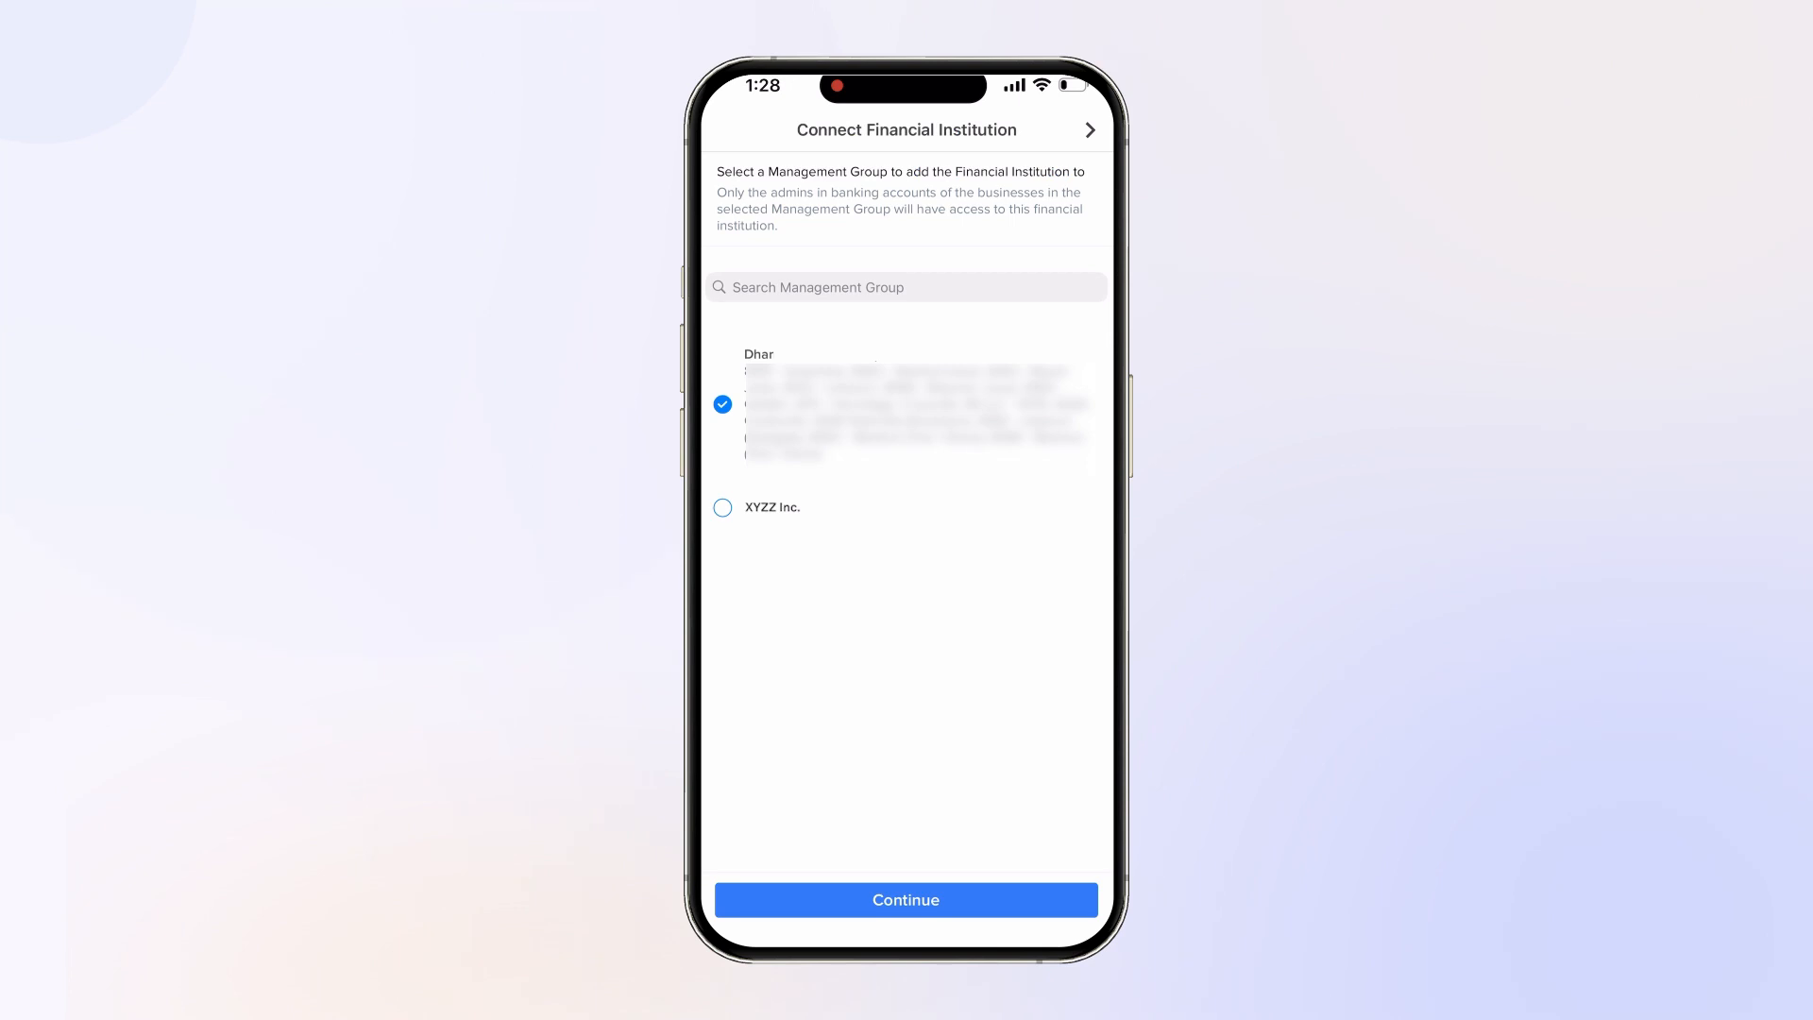
Step: Back out of Connect Financial Institution to the connections list
click(904, 899)
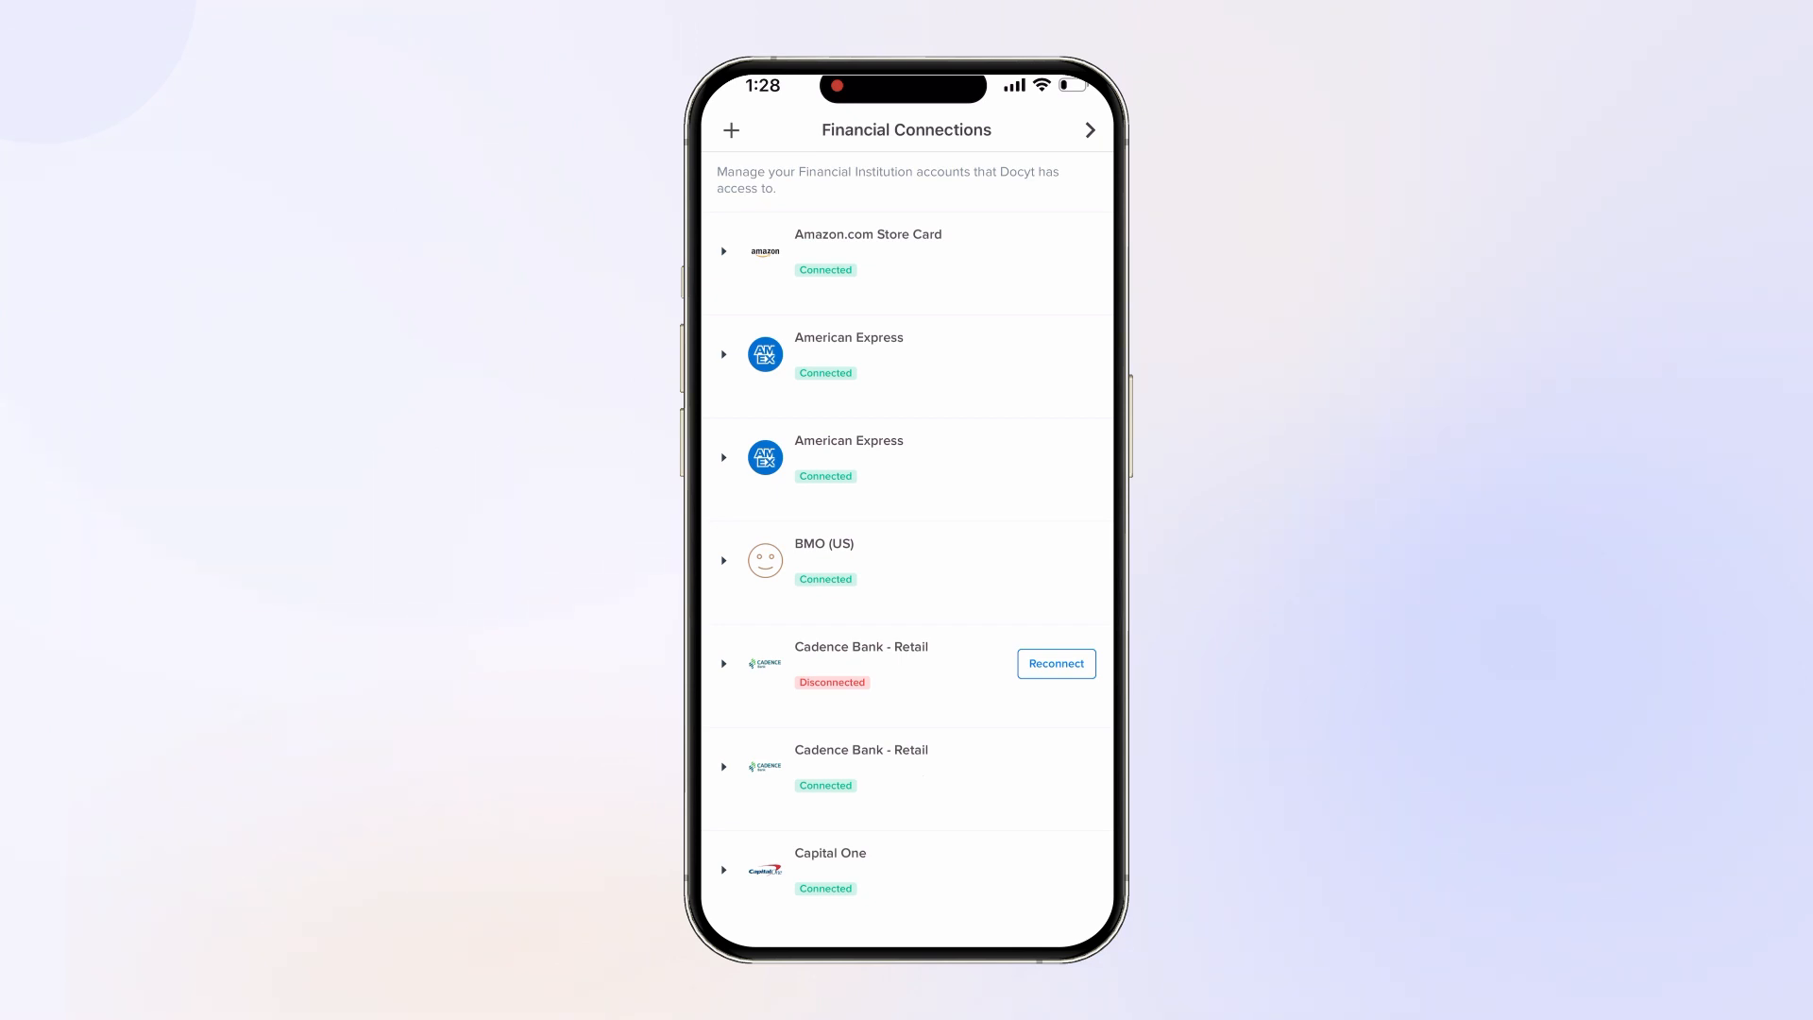
Step: Reconnect Cadence Bank - Retail and continue past Plaid's intro to the phone number step
click(1053, 663)
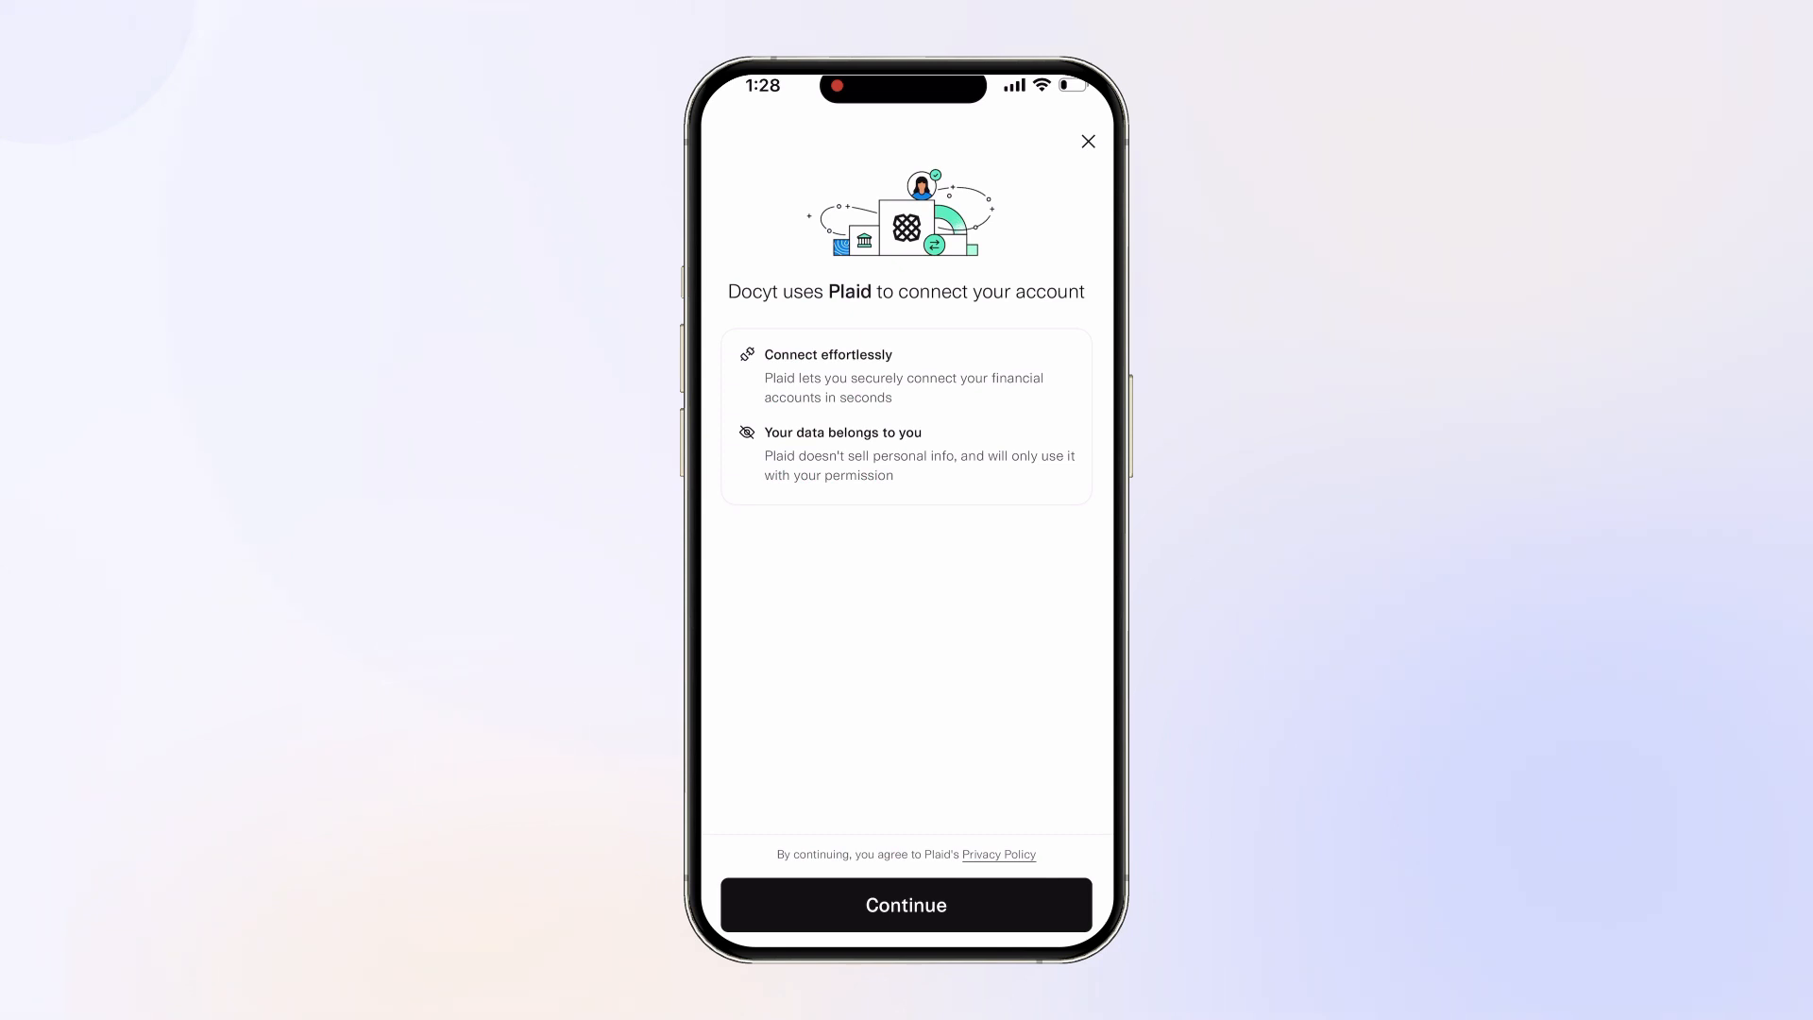
click(904, 905)
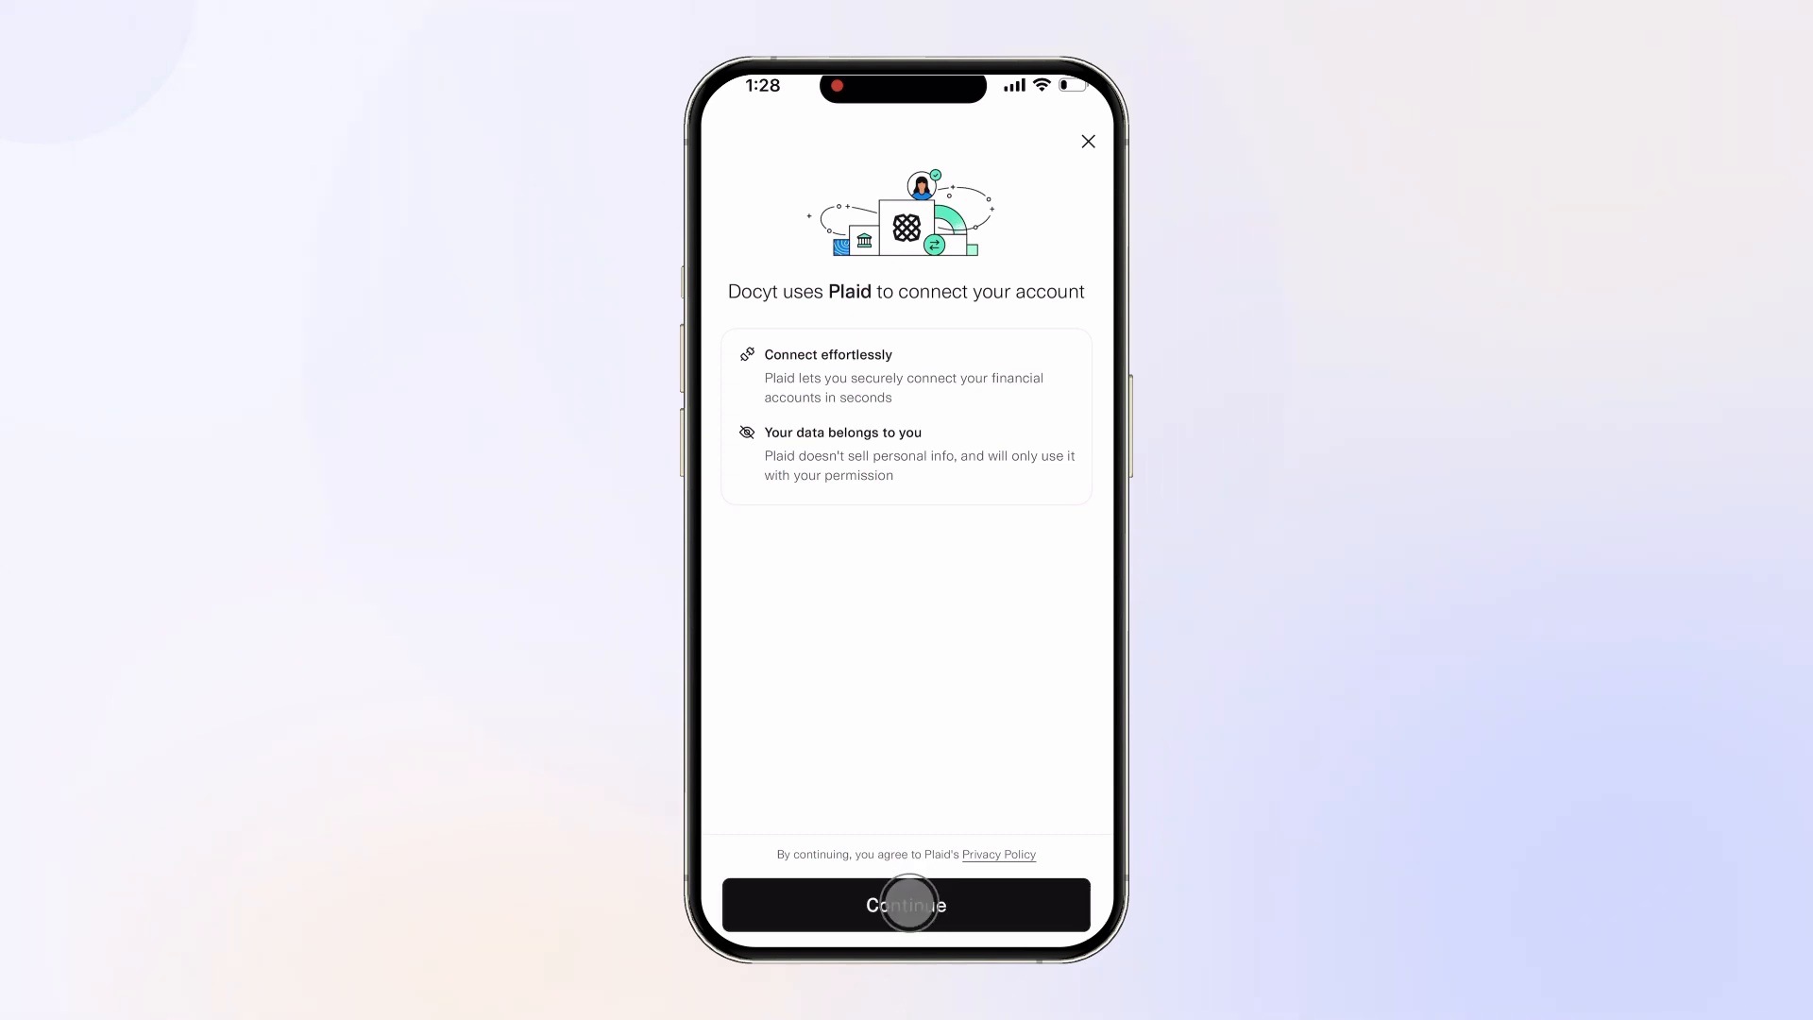
click(905, 905)
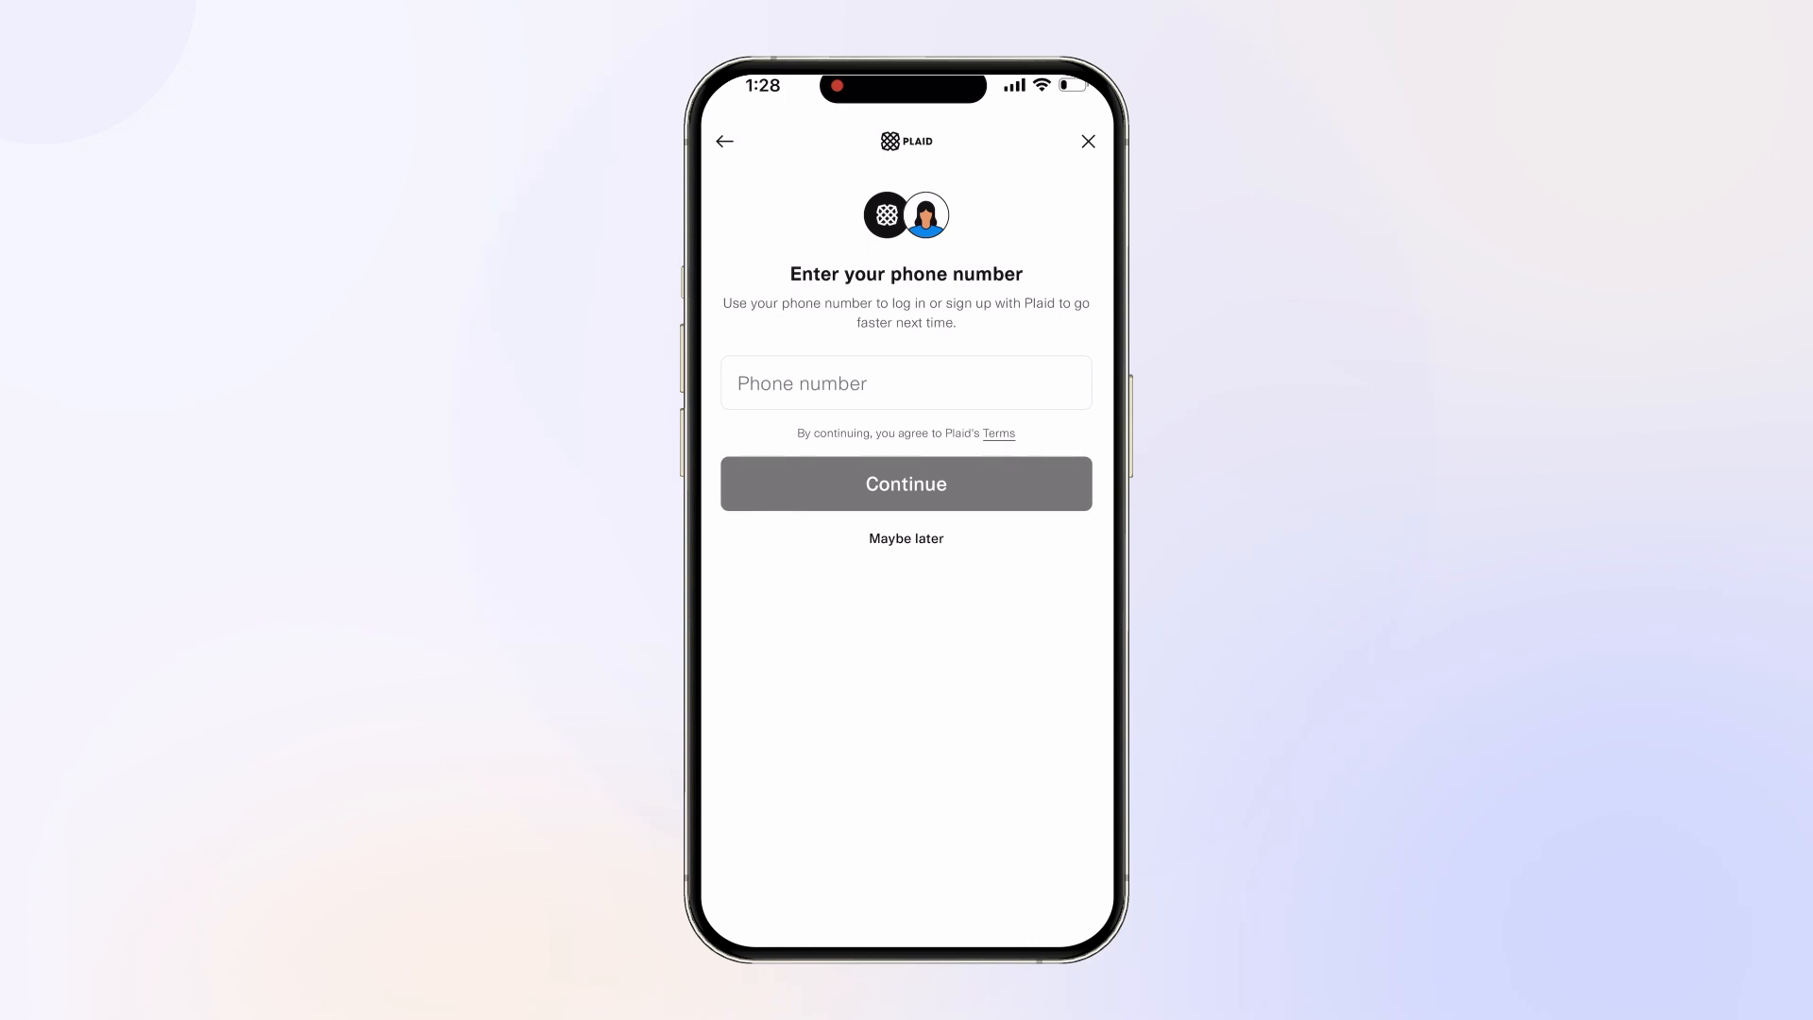